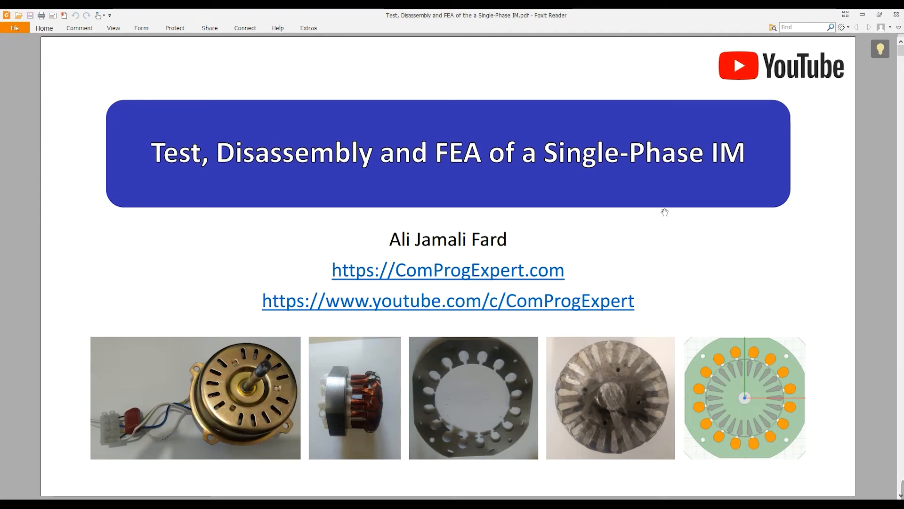
pyautogui.moveTo(571, 197)
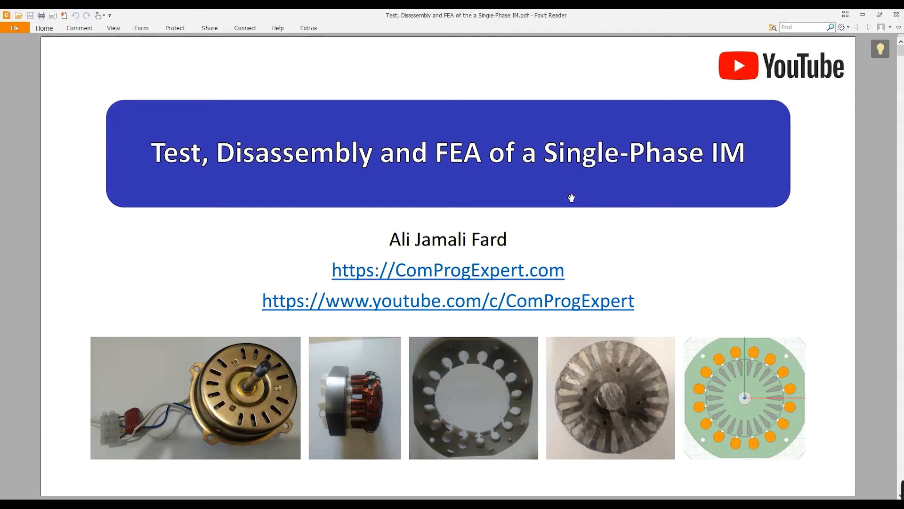
pyautogui.moveTo(225, 168)
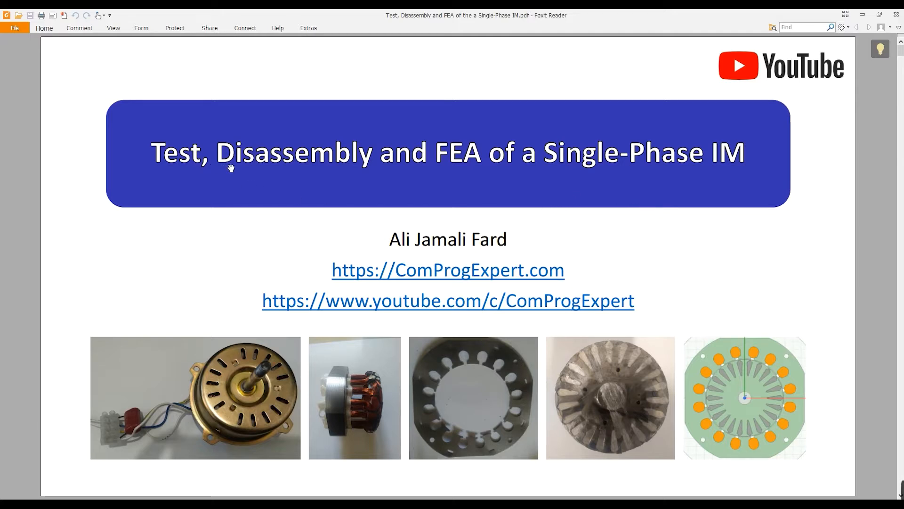
pyautogui.moveTo(510, 189)
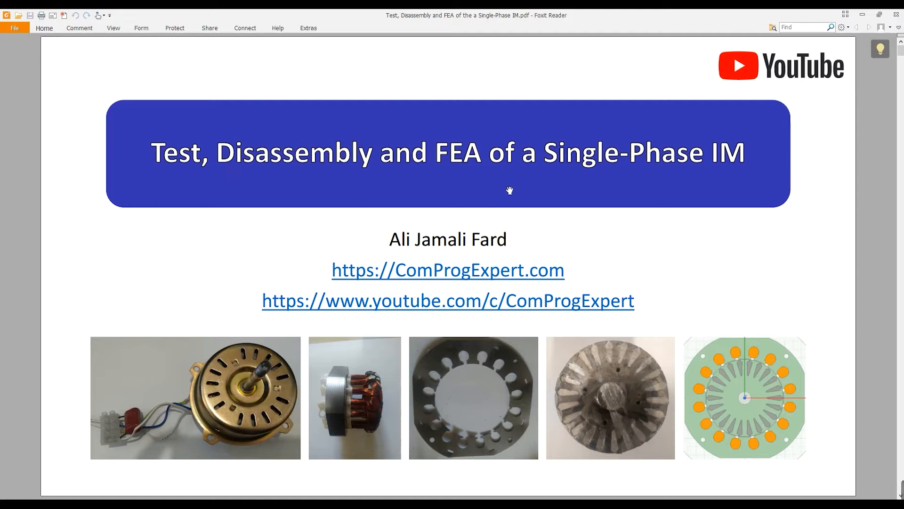
pyautogui.moveTo(514, 192)
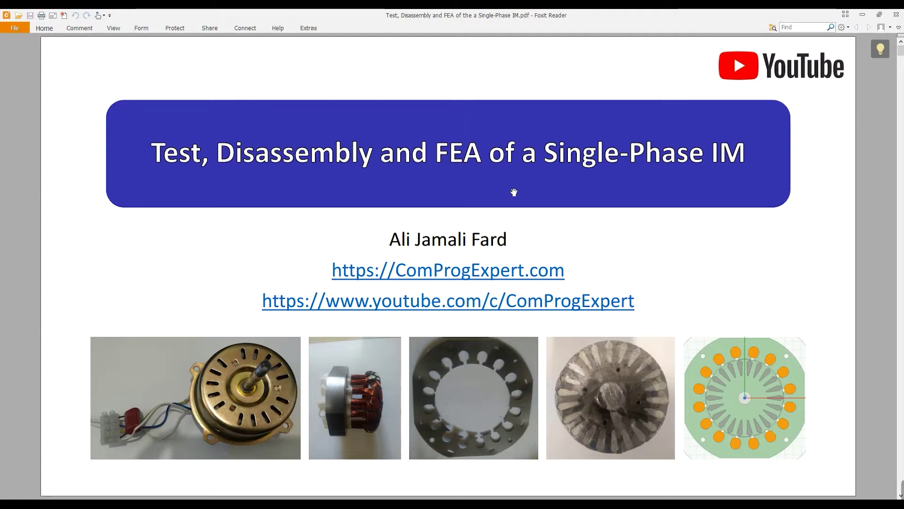
pyautogui.moveTo(199, 373)
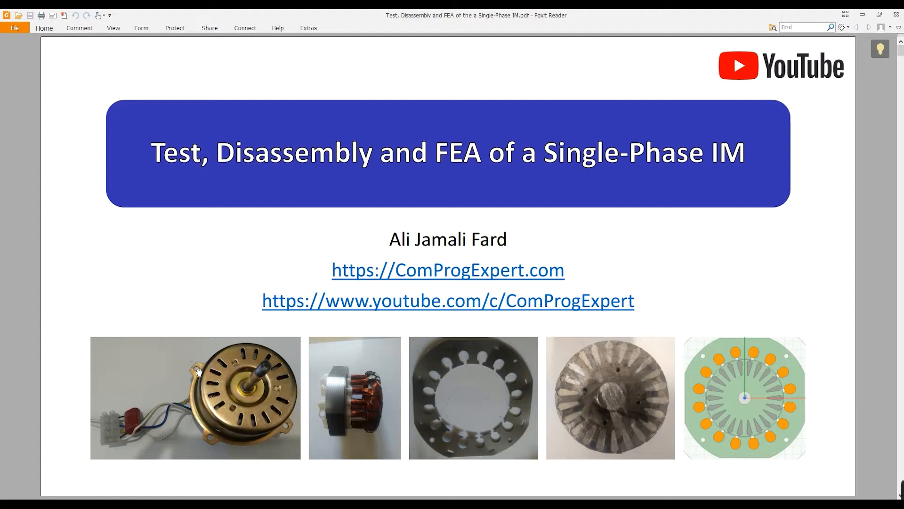
pyautogui.moveTo(198, 375)
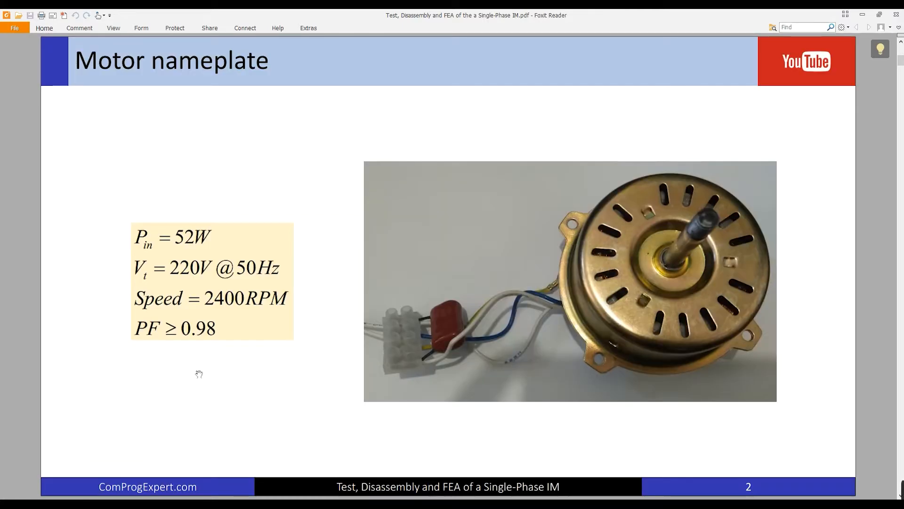
pyautogui.moveTo(324, 351)
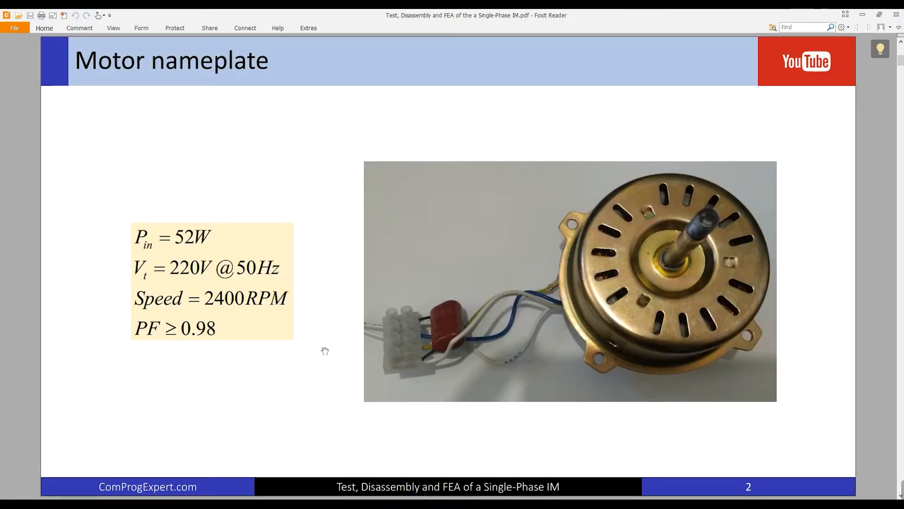
pyautogui.moveTo(576, 322)
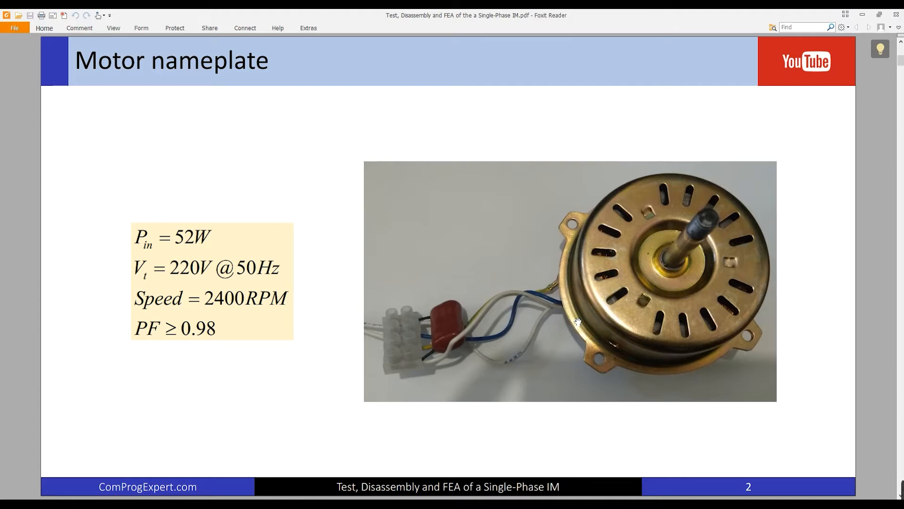
pyautogui.moveTo(550, 352)
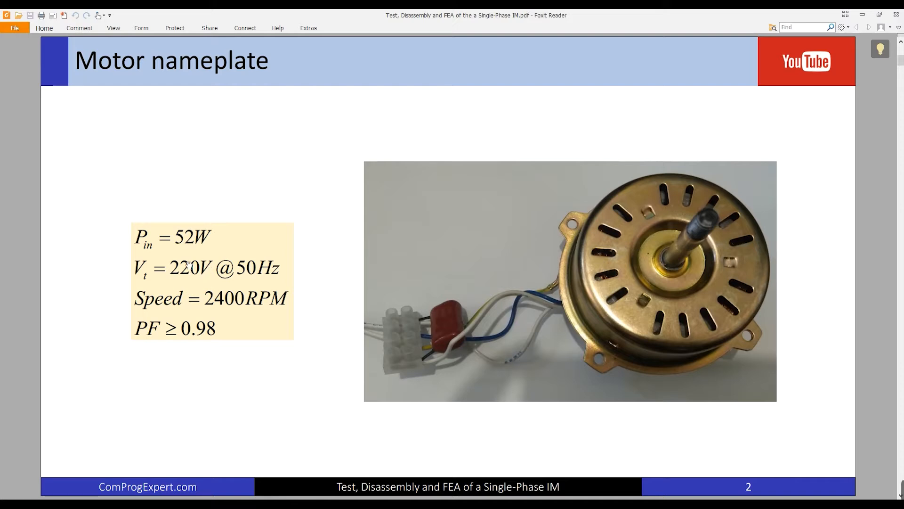
pyautogui.moveTo(291, 294)
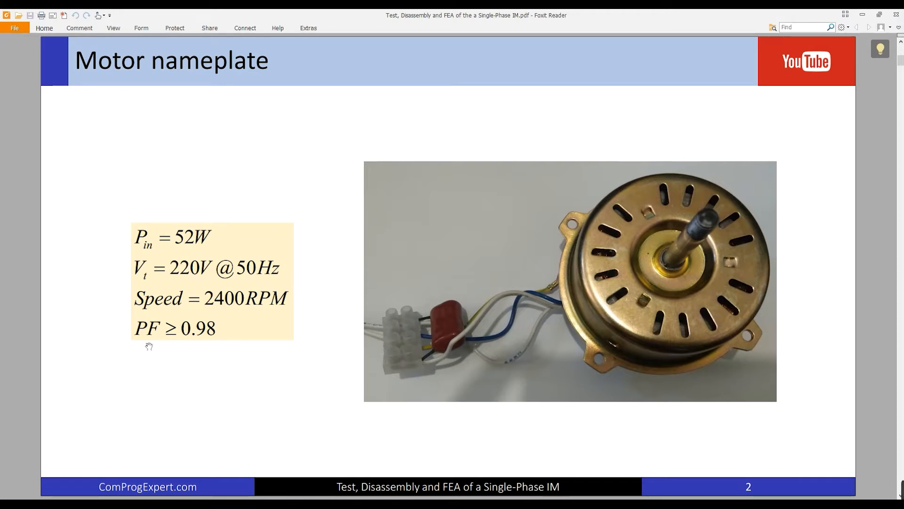
pyautogui.moveTo(419, 338)
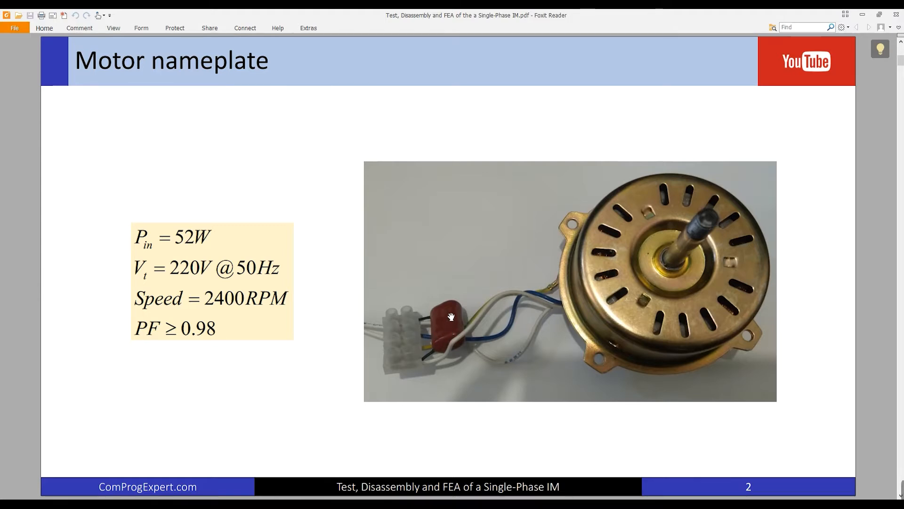
pyautogui.moveTo(448, 344)
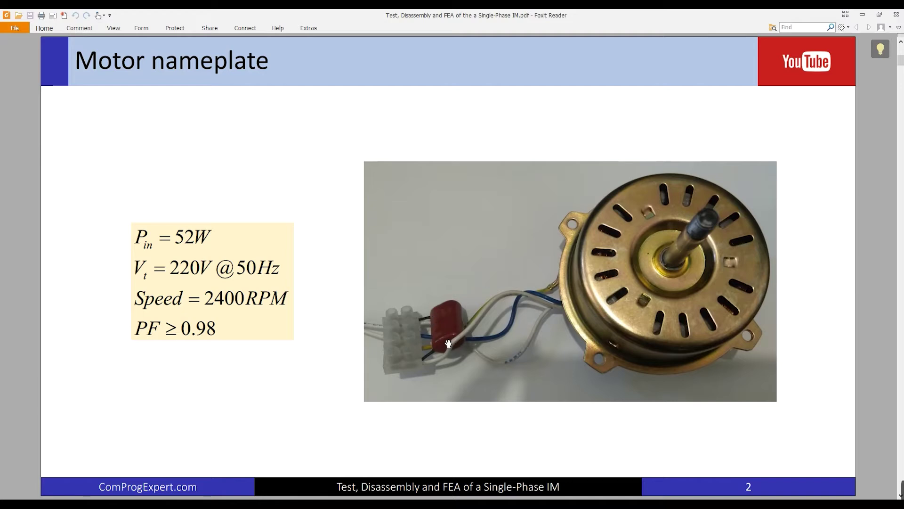
pyautogui.moveTo(457, 346)
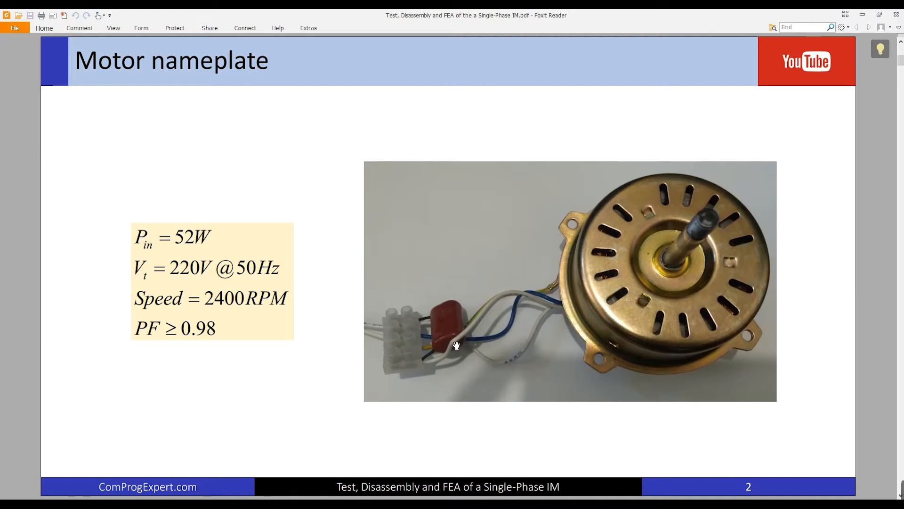
pyautogui.moveTo(439, 352)
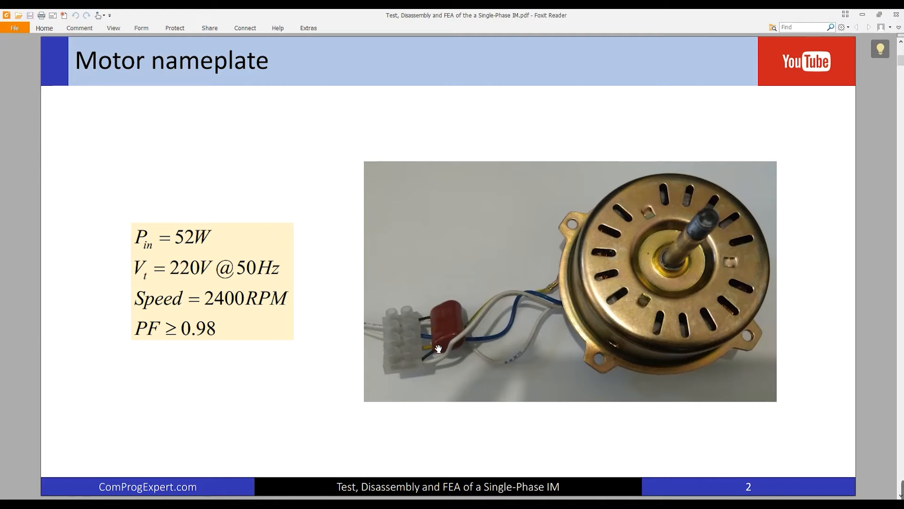
pyautogui.moveTo(443, 352)
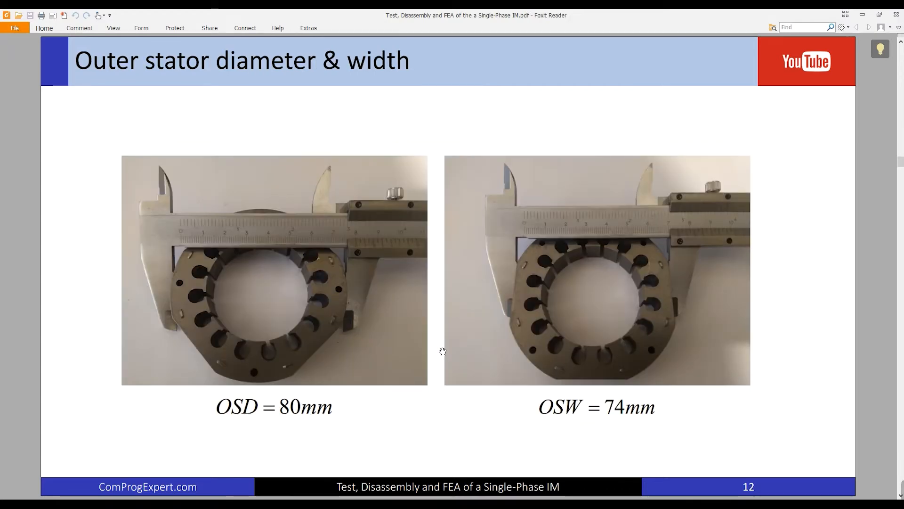
# Advance the PDF to the Outer stator diameter & width slide (80 mm, 74 mm).
pyautogui.press('Right')
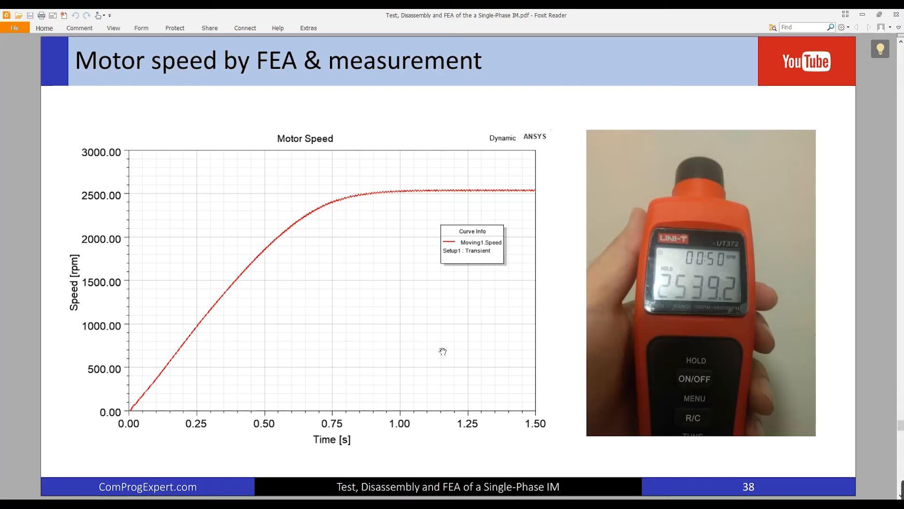
pyautogui.moveTo(429, 237)
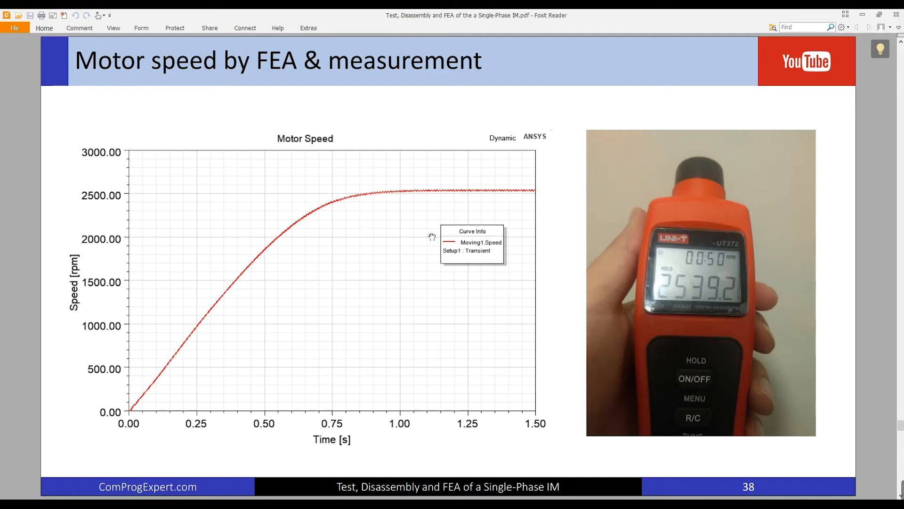
pyautogui.moveTo(706, 299)
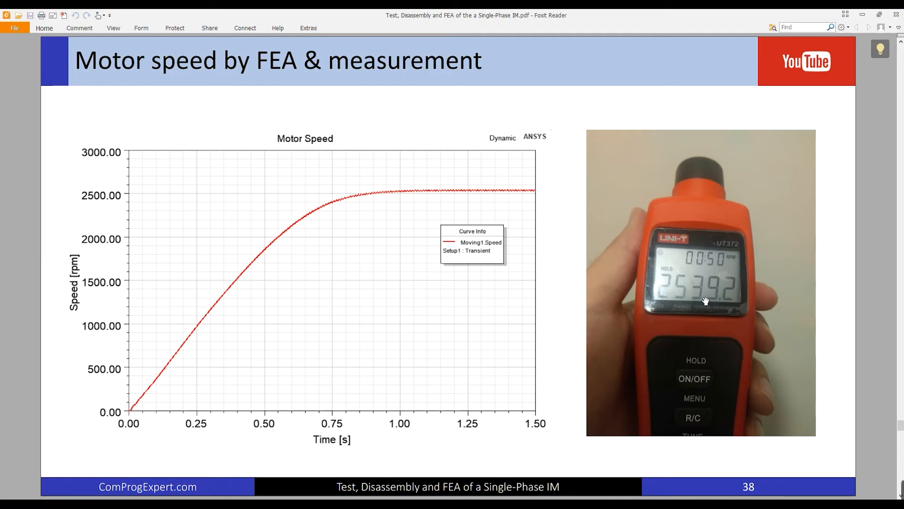
pyautogui.moveTo(717, 332)
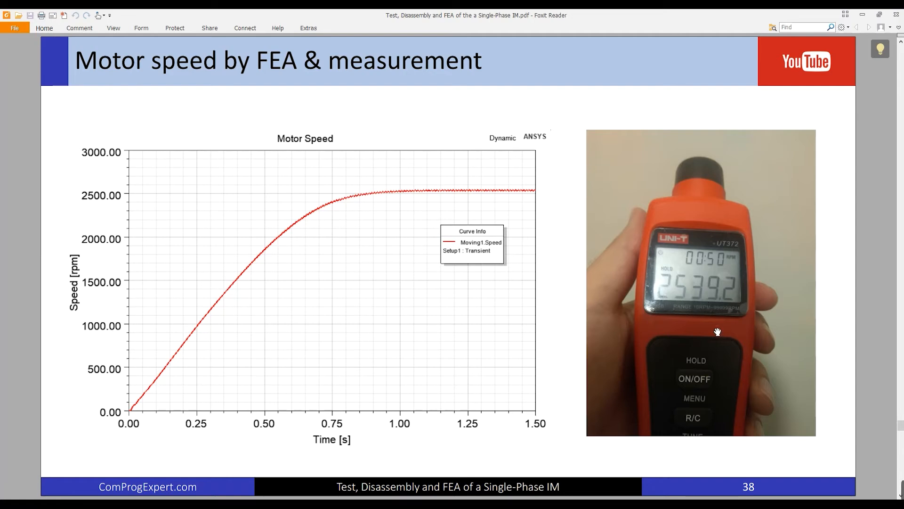
pyautogui.moveTo(704, 343)
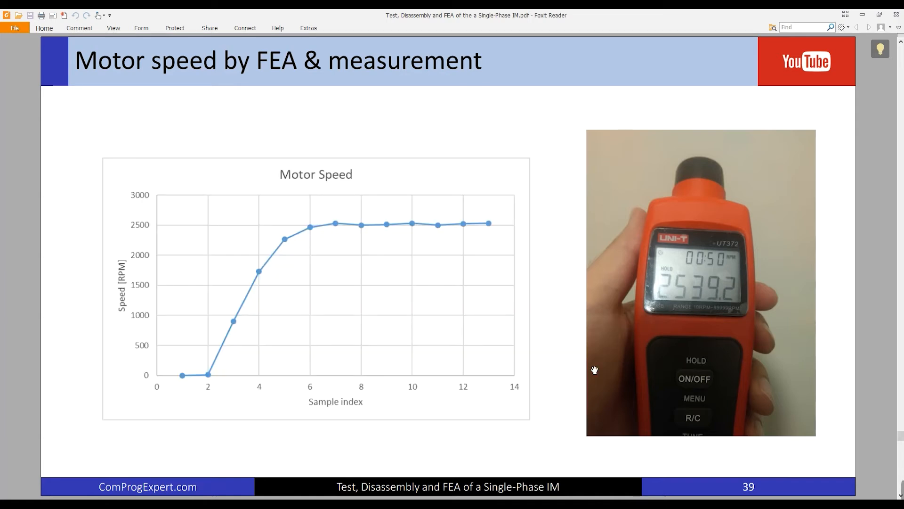
pyautogui.moveTo(244, 398)
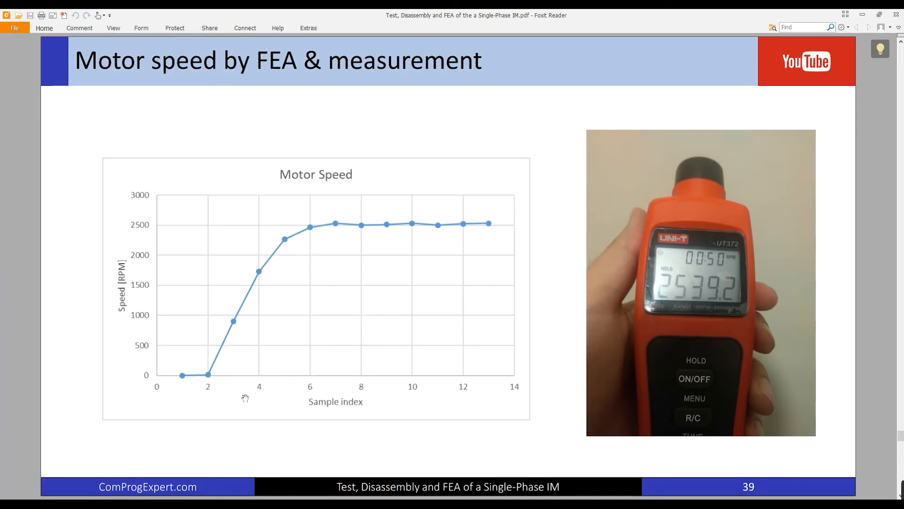
pyautogui.moveTo(209, 356)
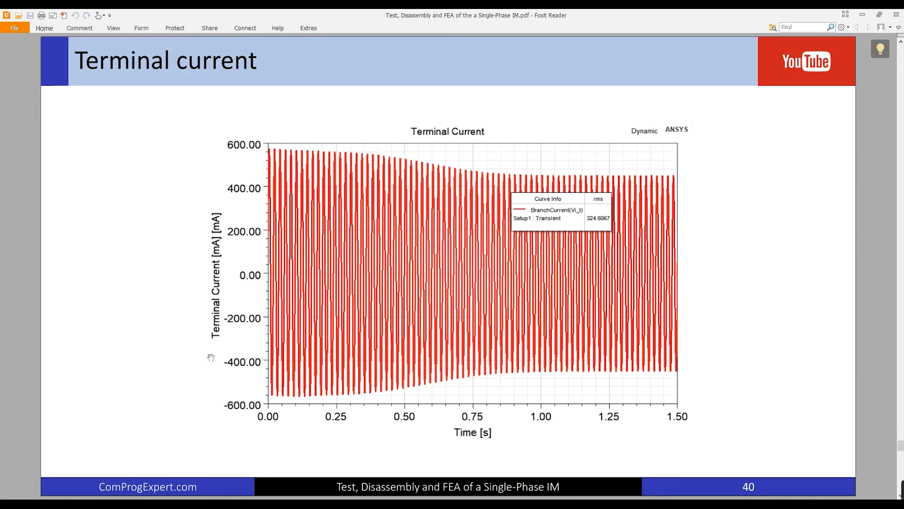
pyautogui.moveTo(317, 466)
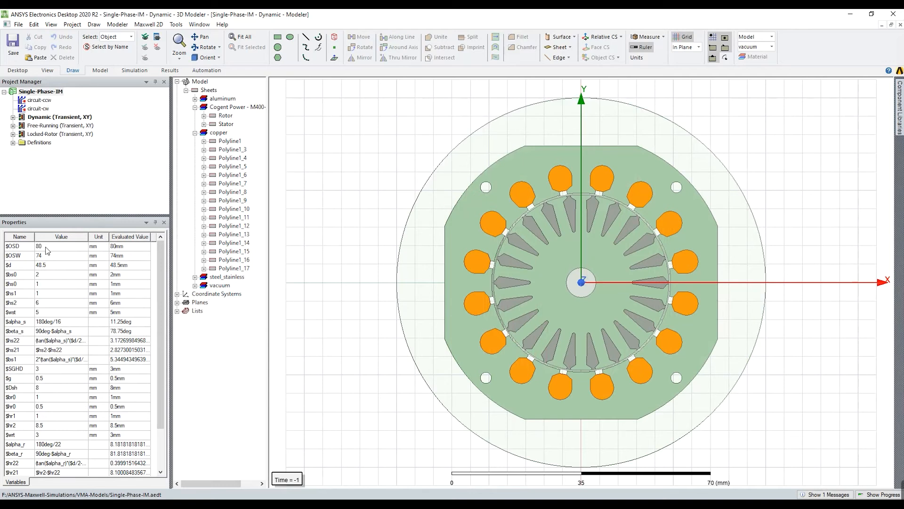
# Open the Free-Running design's motor model, then the Locked-Rotor (Transient, XY) design.
pyautogui.scroll(-3)
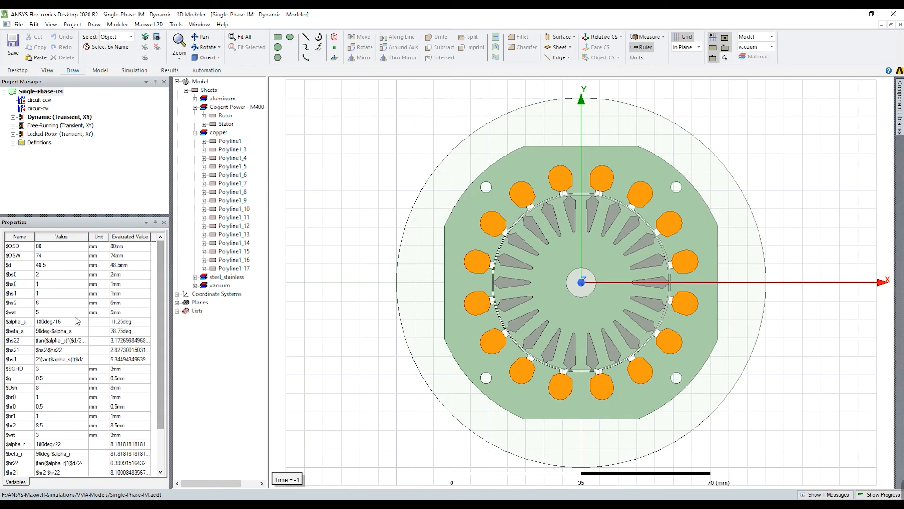
pyautogui.click(52, 125)
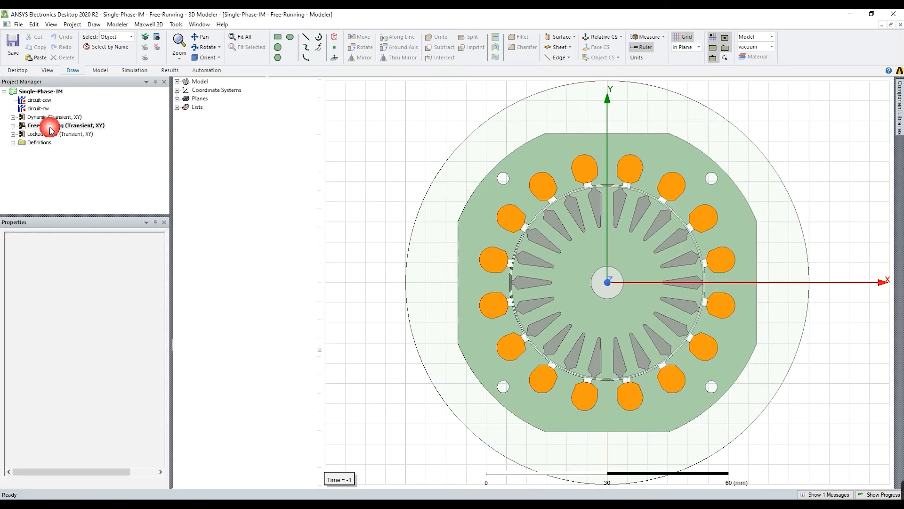
pyautogui.click(47, 134)
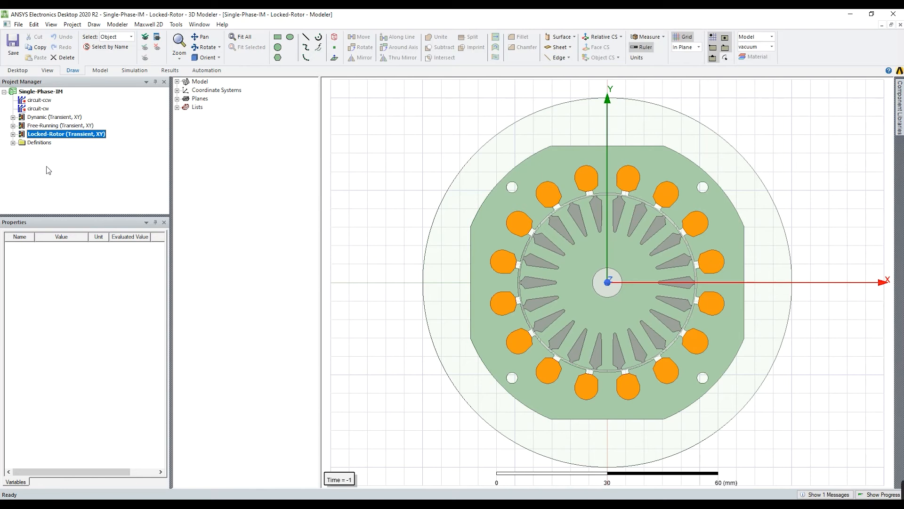
pyautogui.moveTo(32, 114)
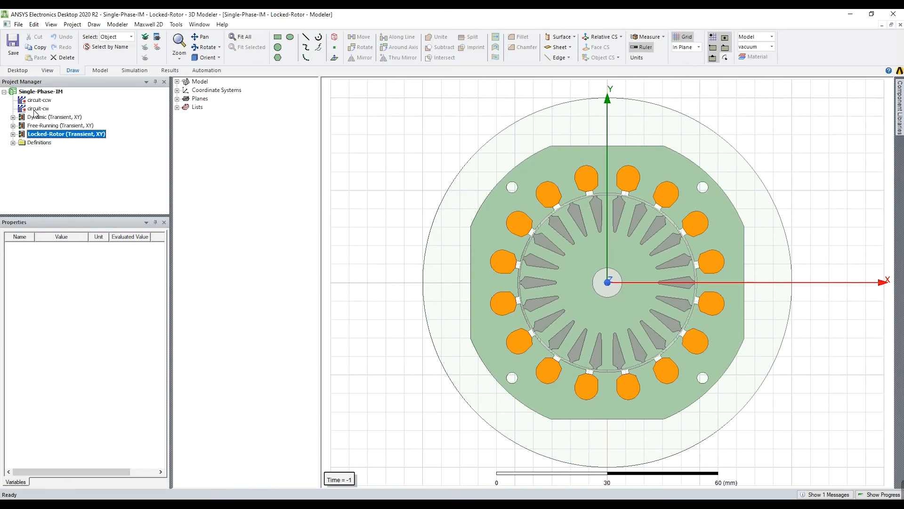
pyautogui.moveTo(283, 222)
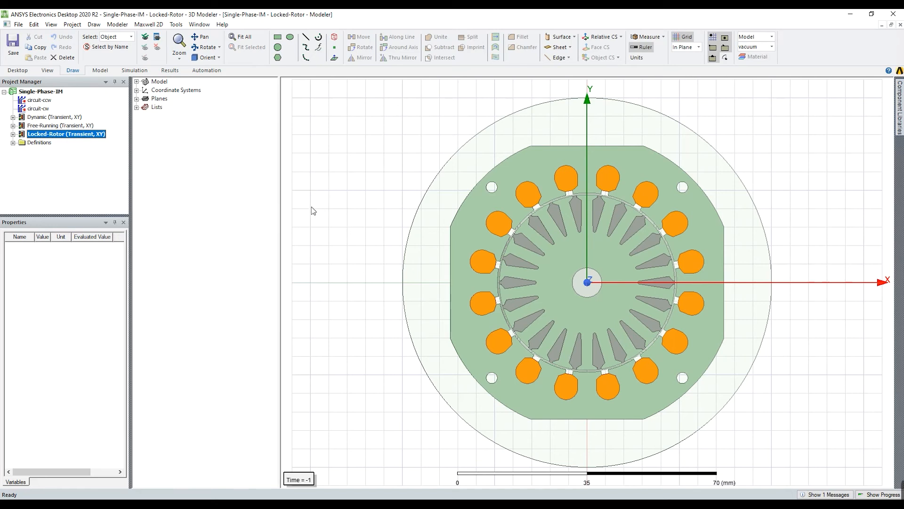
pyautogui.moveTo(146, 202)
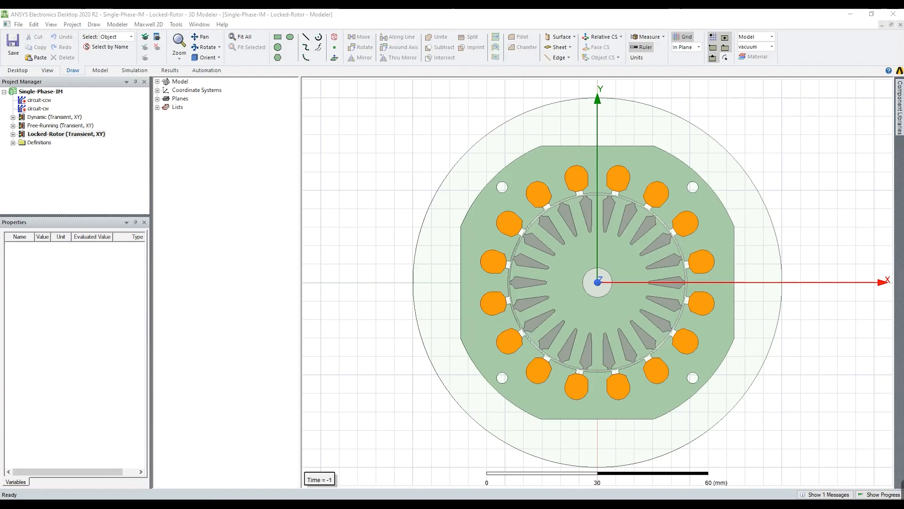
pyautogui.moveTo(546, 383)
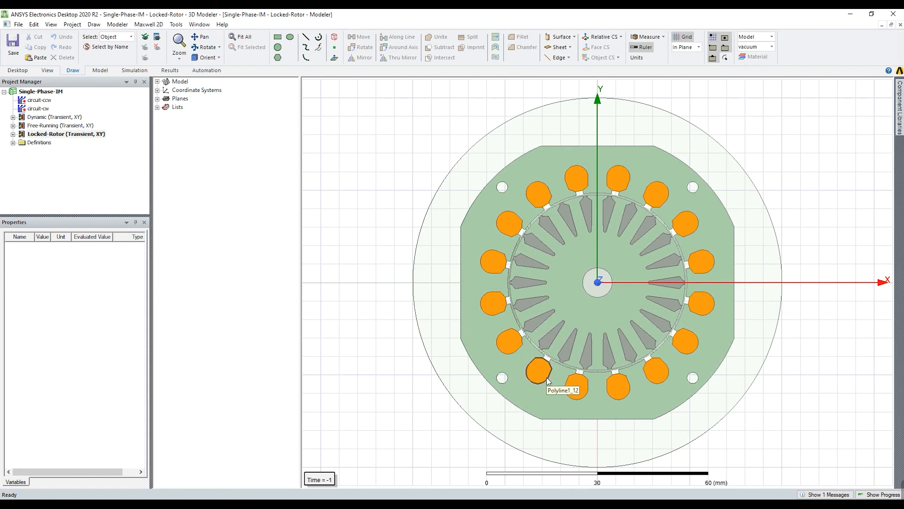
pyautogui.moveTo(548, 383)
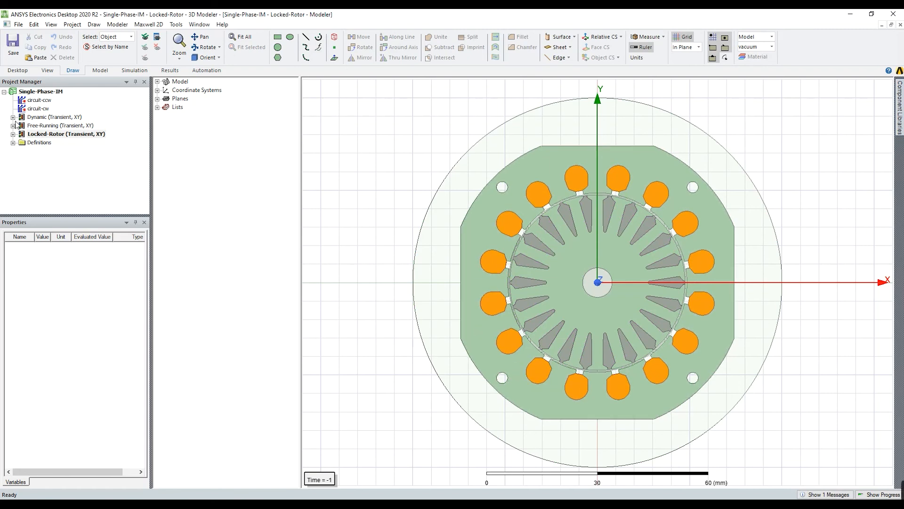
# Activate the Dynamic design and list Single-Phase-IM variables like $OSD and $OSW in Properties.
pyautogui.click(11, 117)
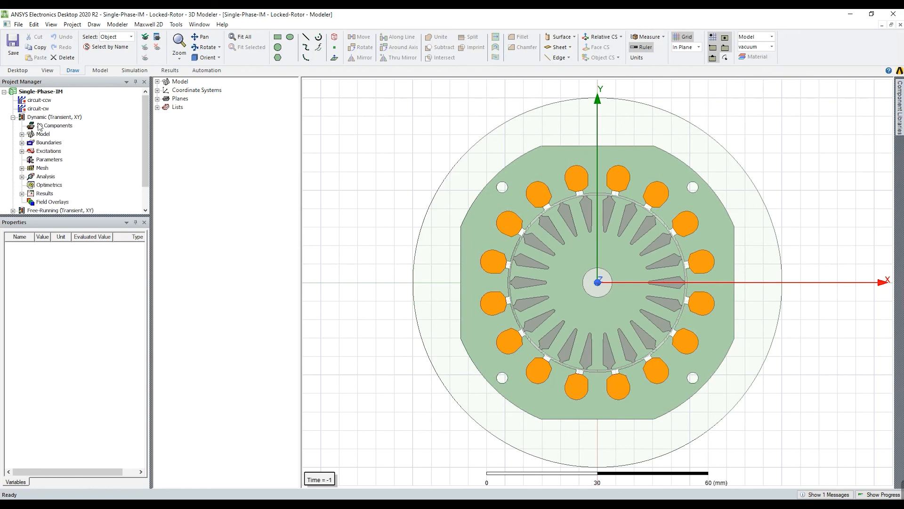
pyautogui.click(64, 219)
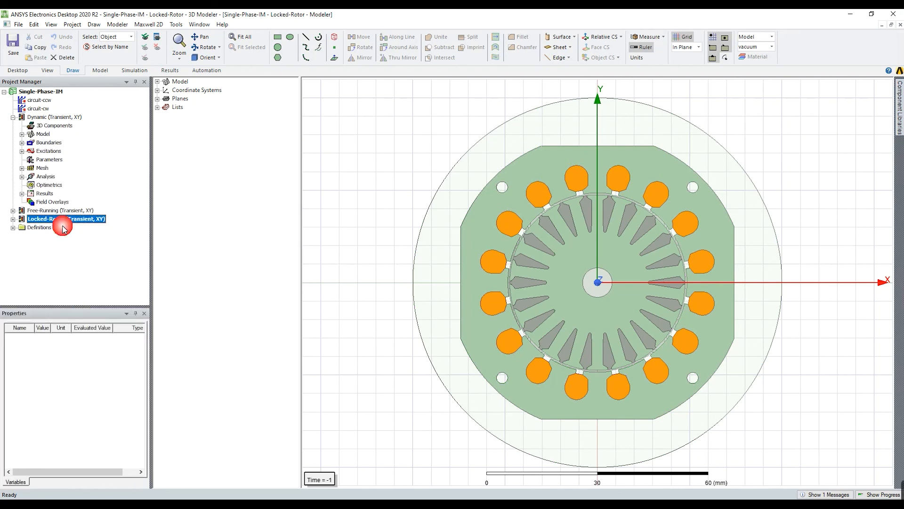
pyautogui.click(50, 117)
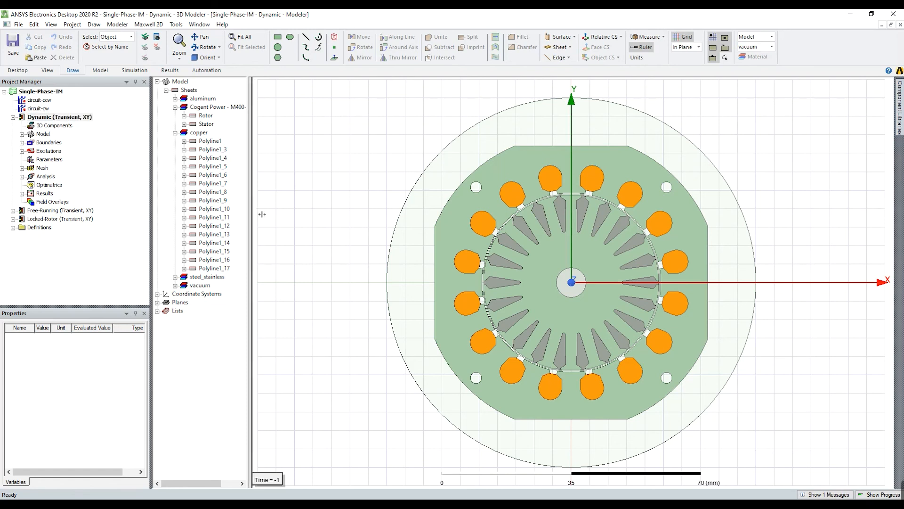
pyautogui.click(58, 117)
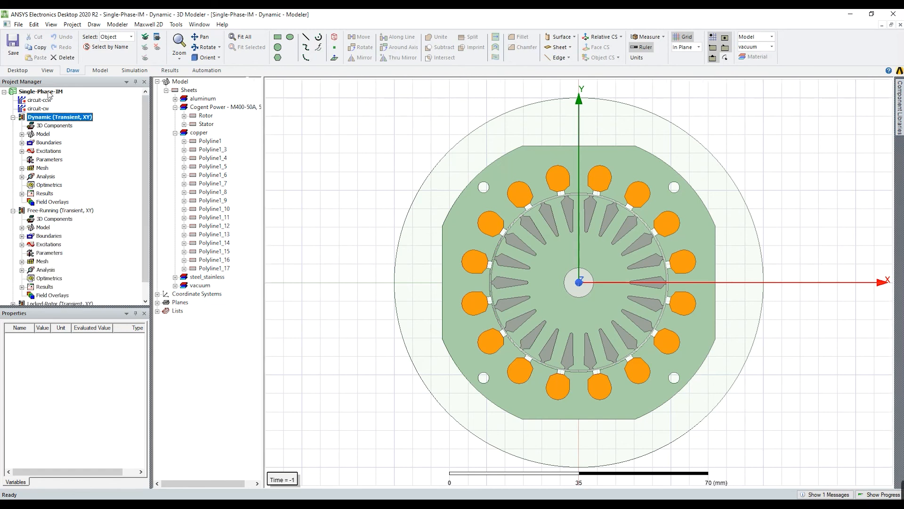
pyautogui.click(33, 90)
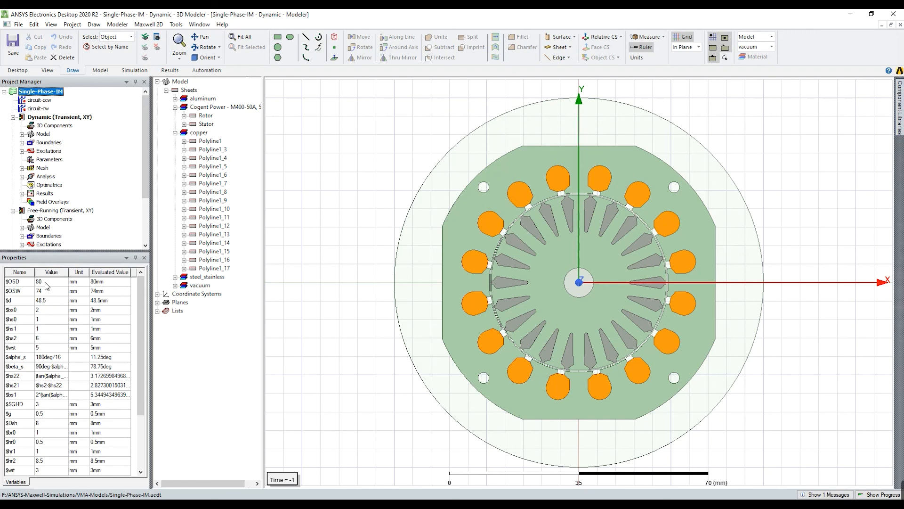
pyautogui.moveTo(53, 259)
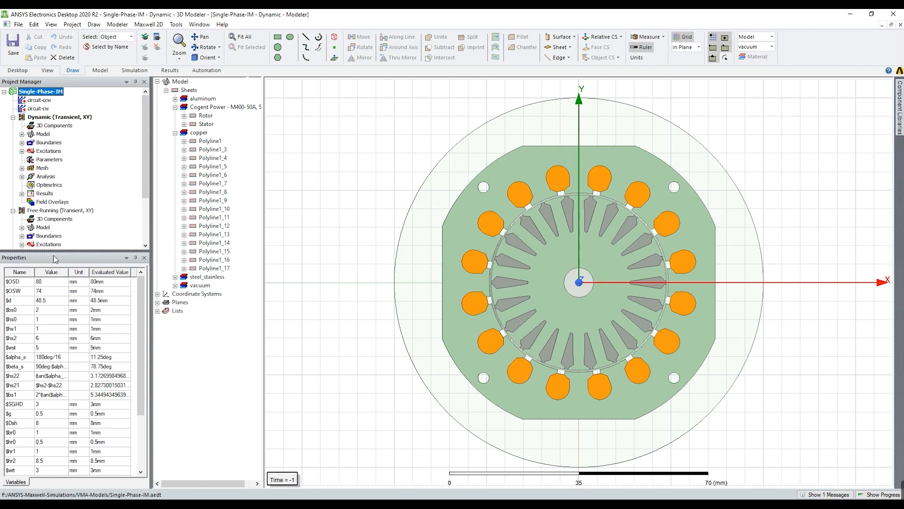